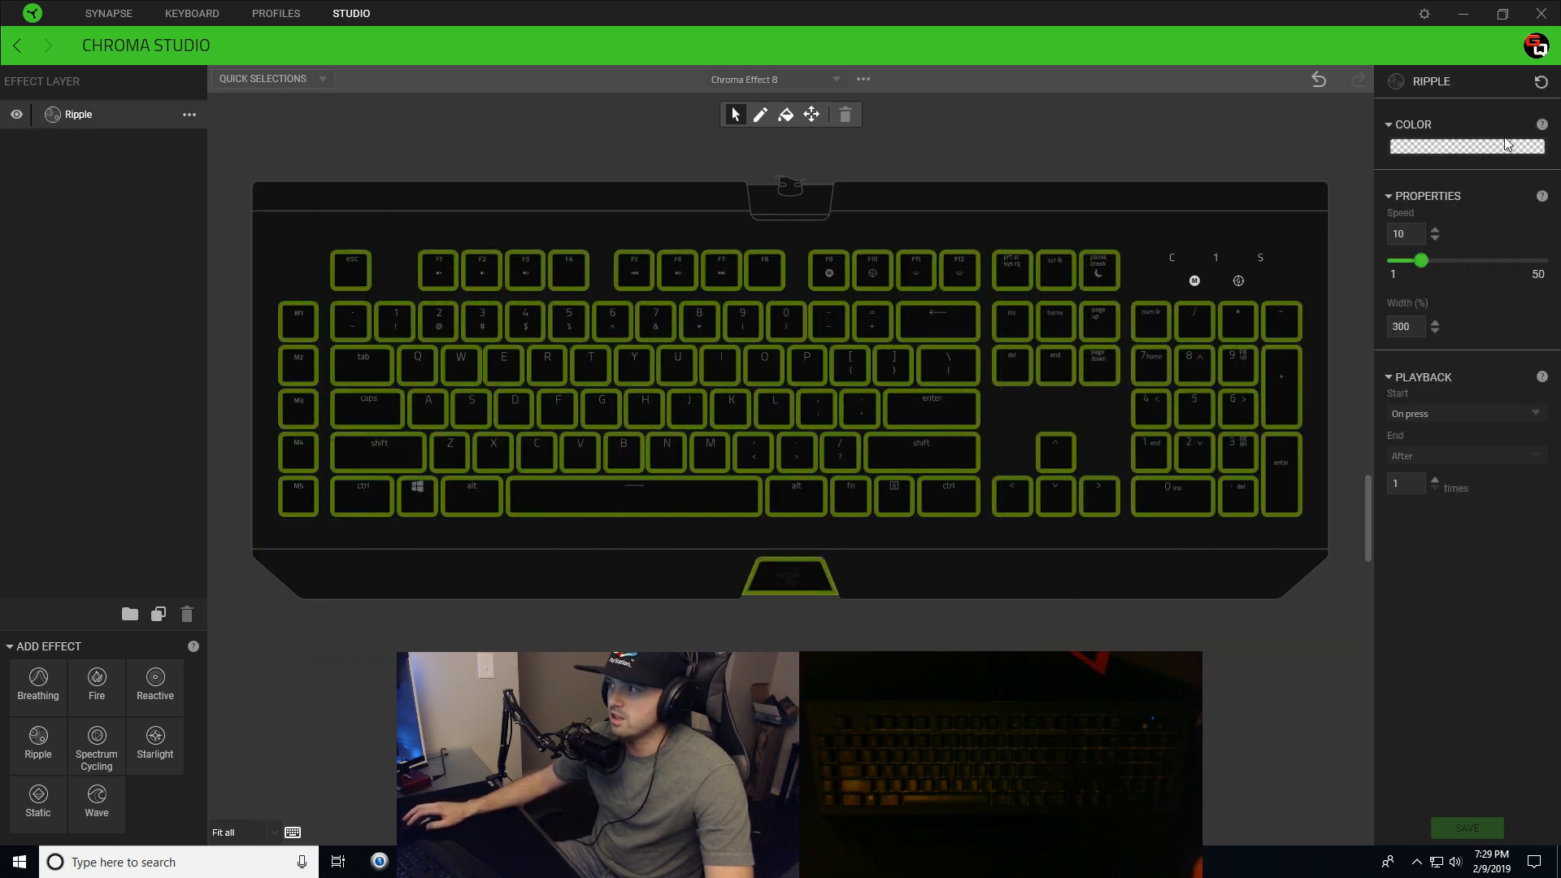
- Set the Ripple layer's colour to pink (FF03D9) in the colour picker
{"action": "left_click", "coordinate": [1467, 147]}
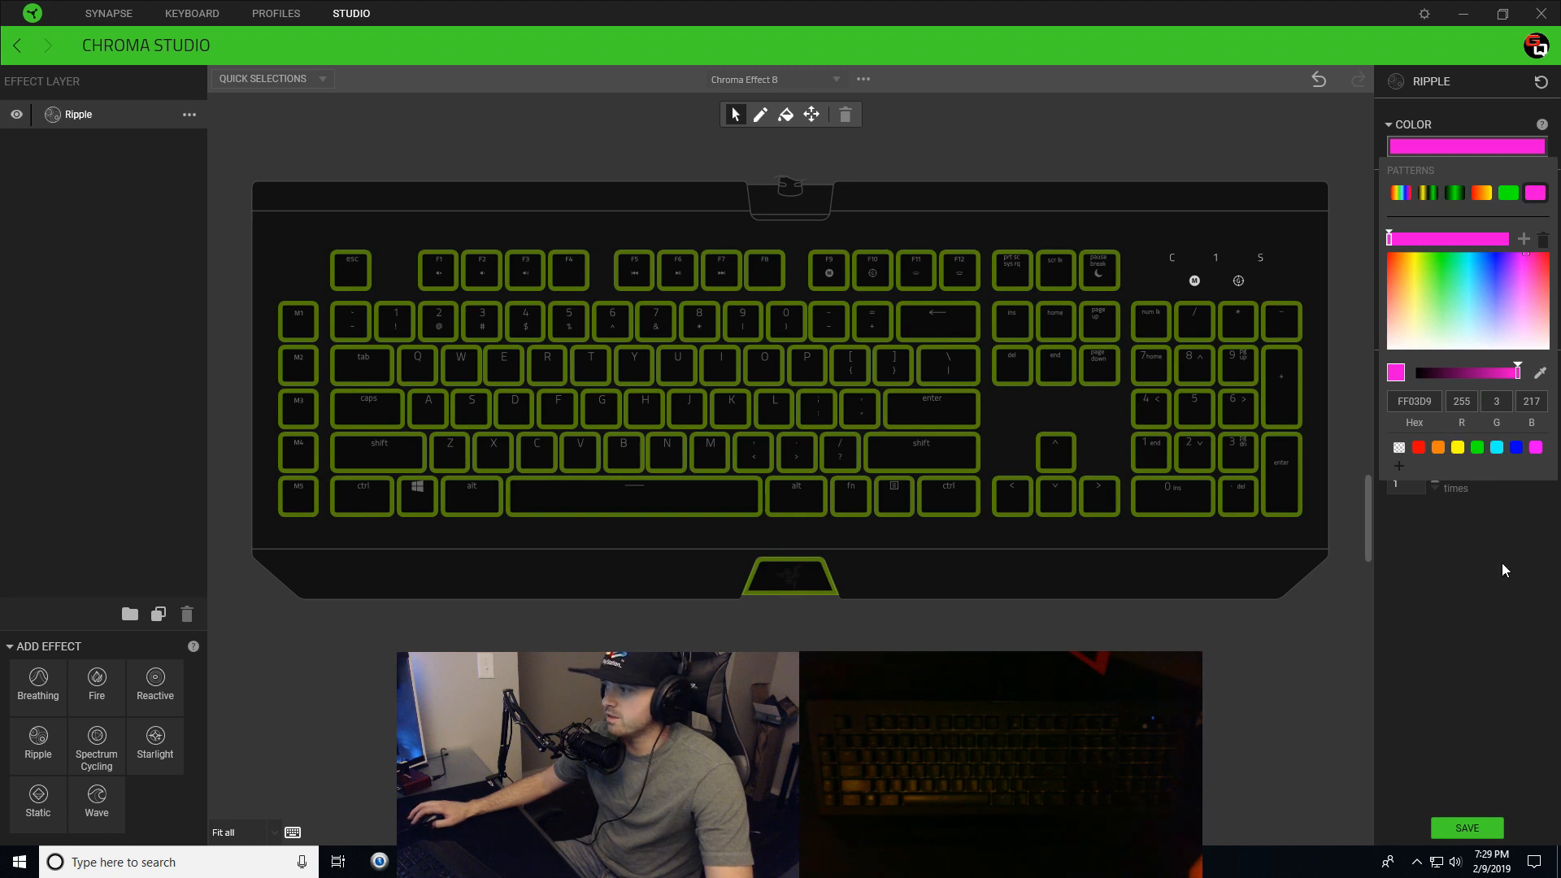
{"action": "left_click", "coordinate": [1389, 124]}
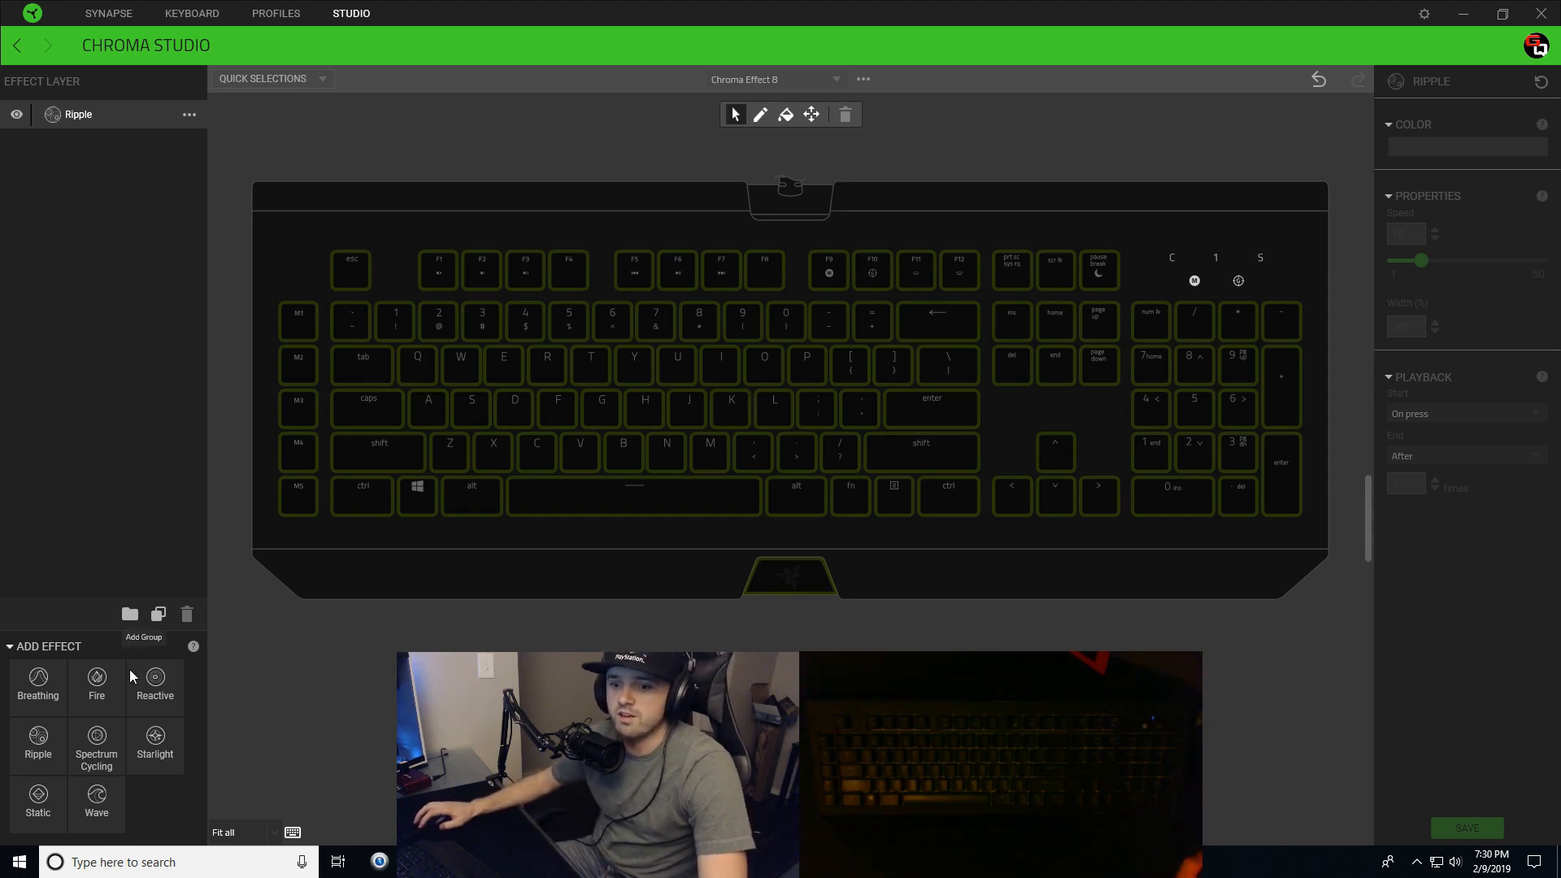
- Add a Wave effect layer, which lands above Ripple in the layer list
{"action": "left_click", "coordinate": [94, 799]}
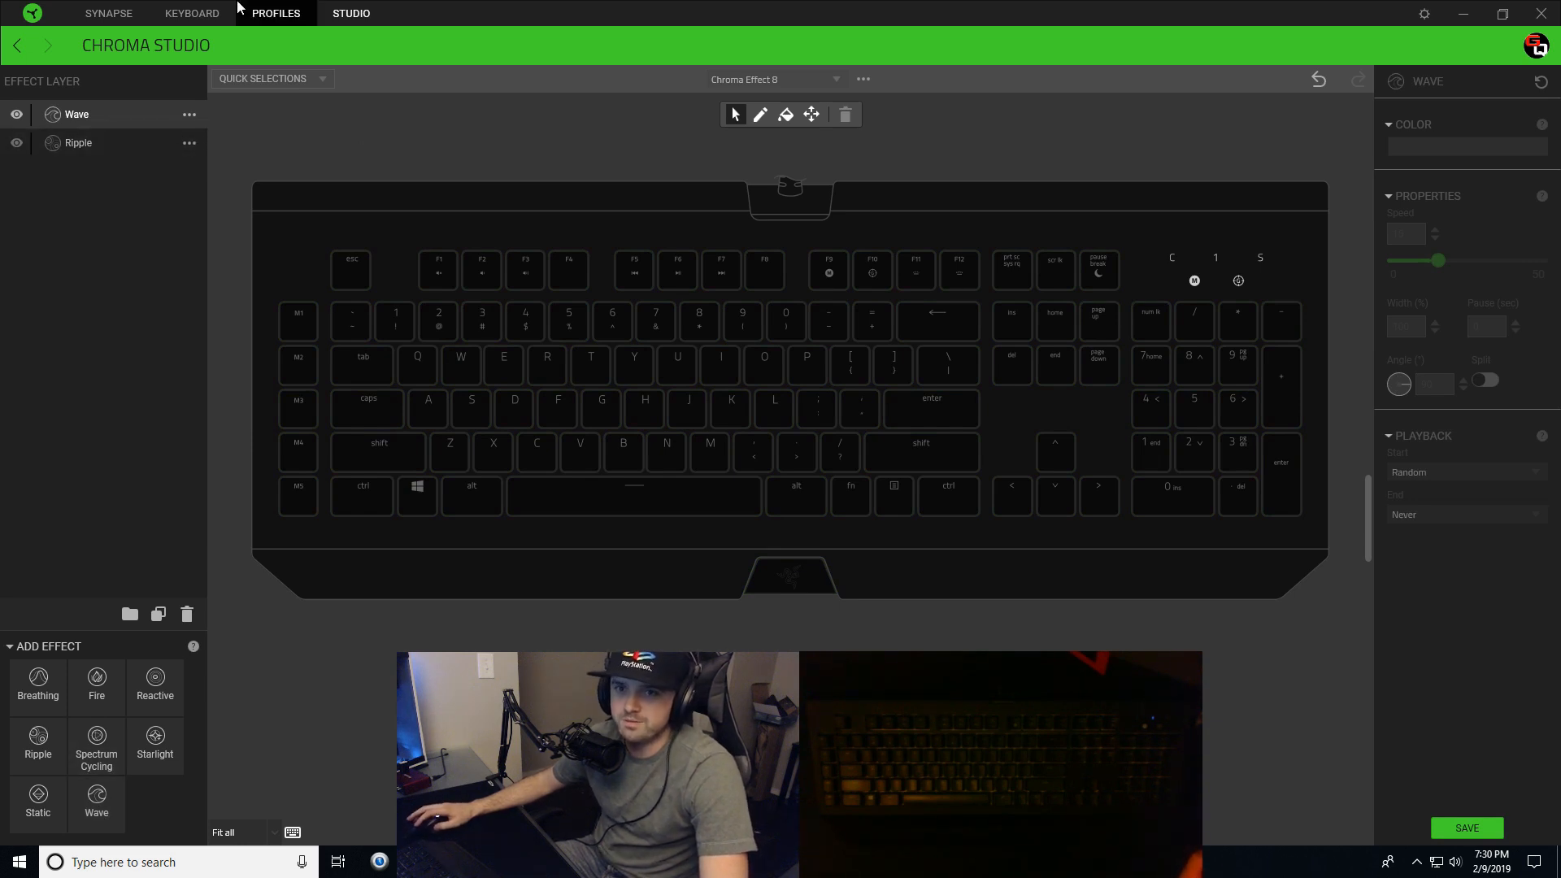
{"action": "left_click", "coordinate": [351, 13]}
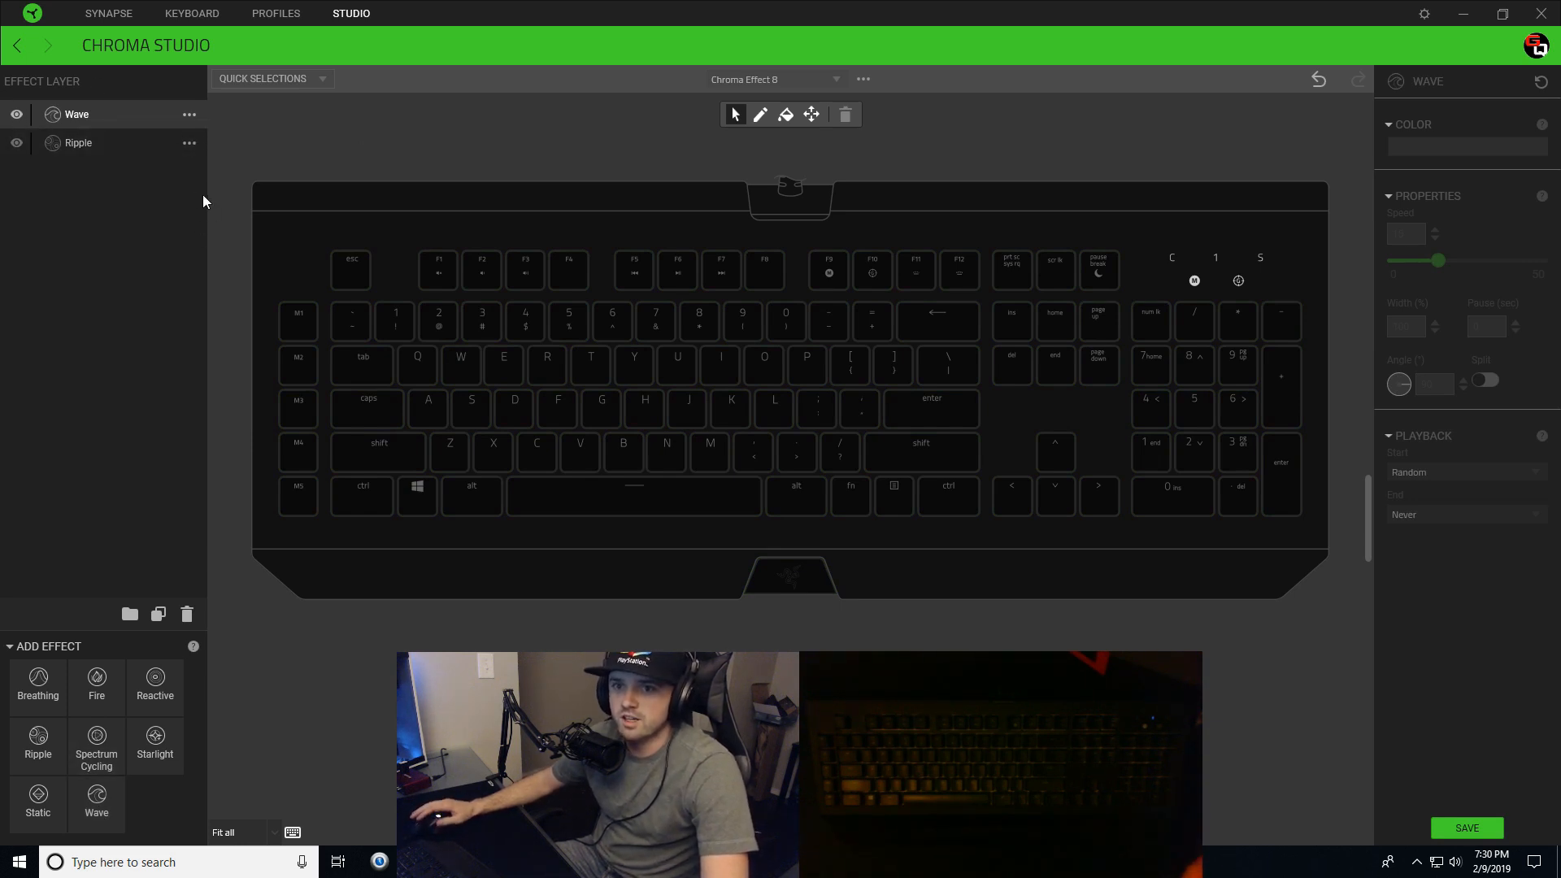
{"action": "mouse_move", "coordinate": [110, 58]}
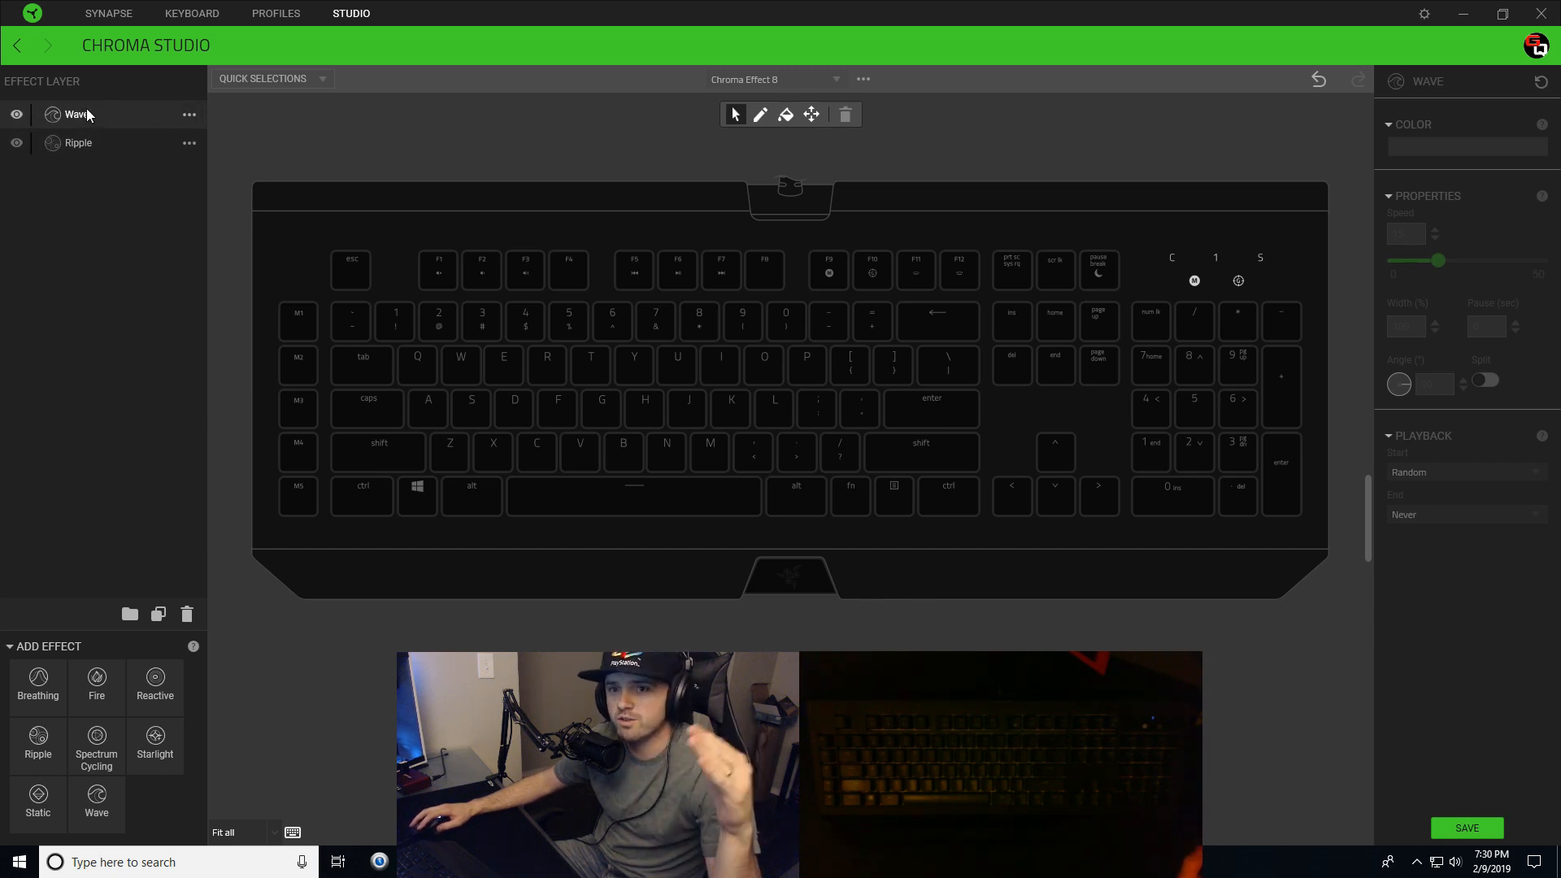
{"action": "mouse_move", "coordinate": [114, 265]}
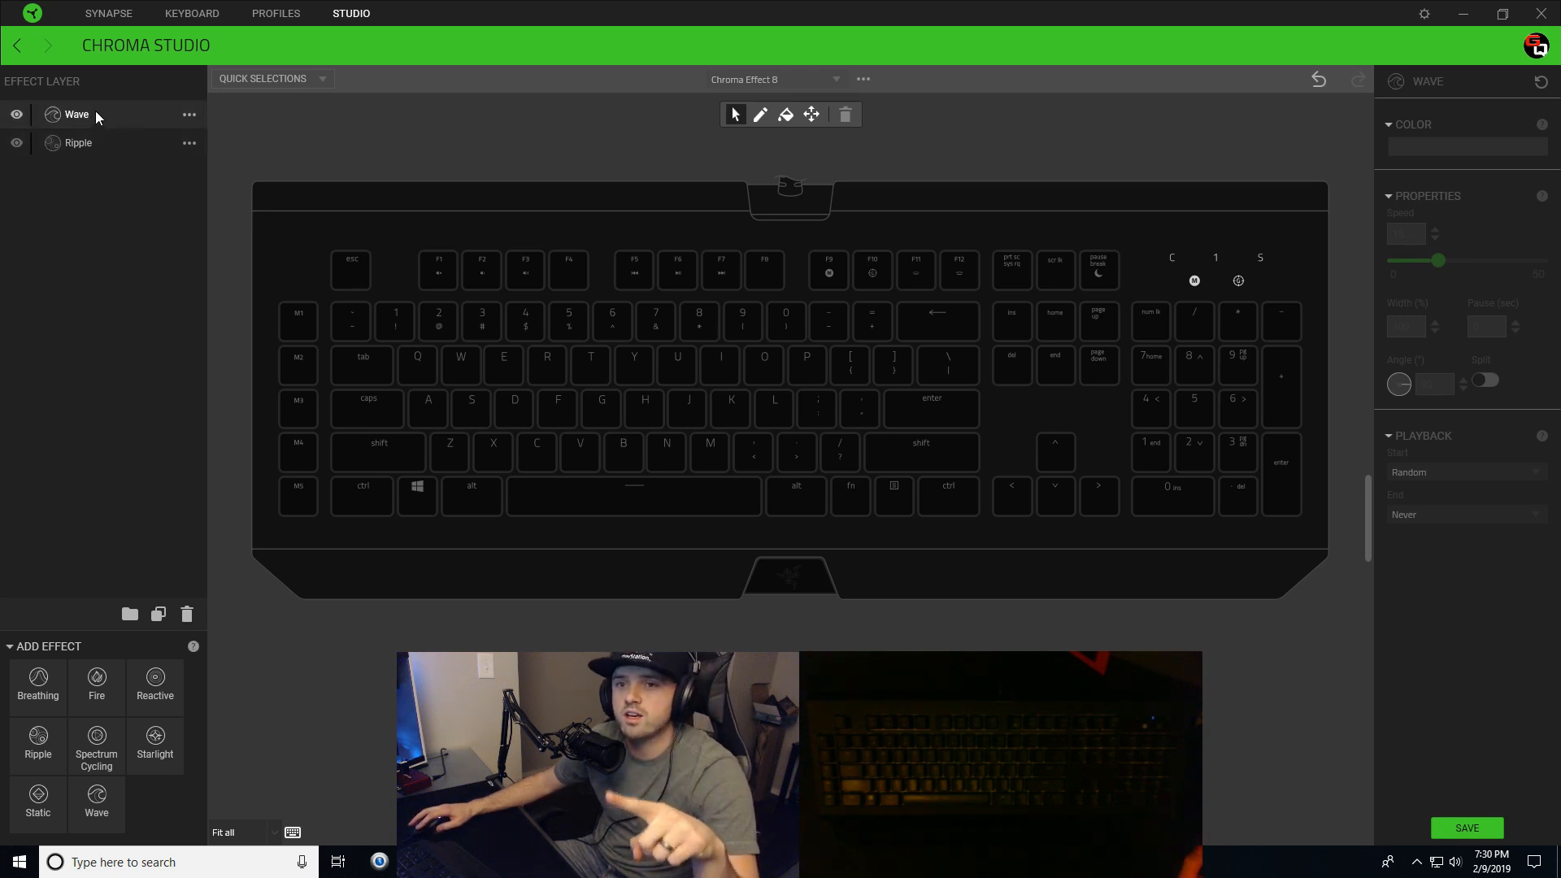
{"action": "mouse_move", "coordinate": [149, 115]}
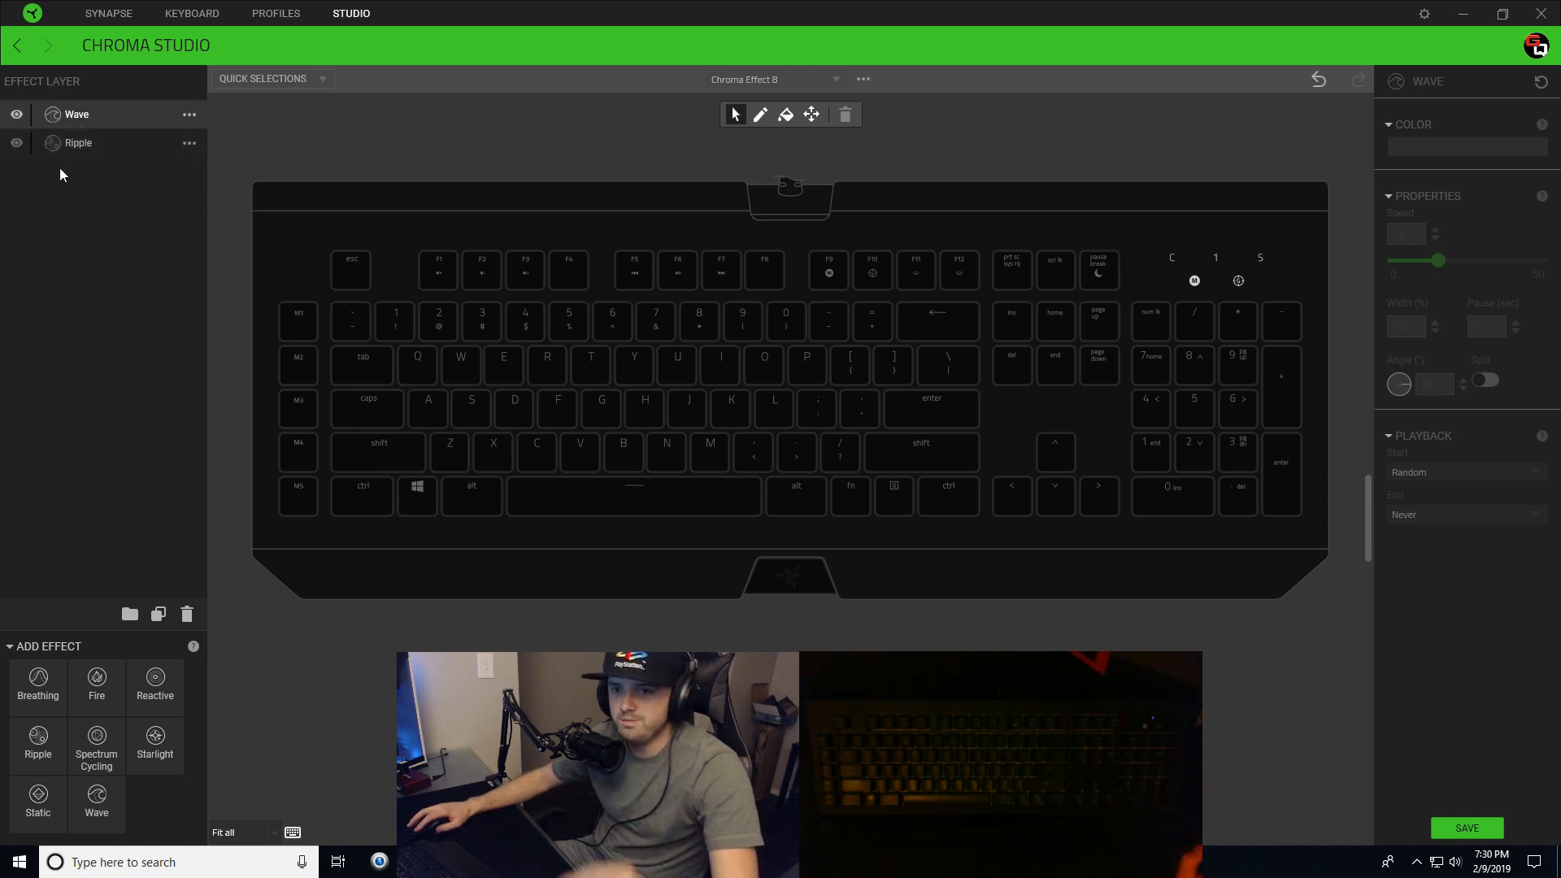
{"action": "mouse_move", "coordinate": [270, 205]}
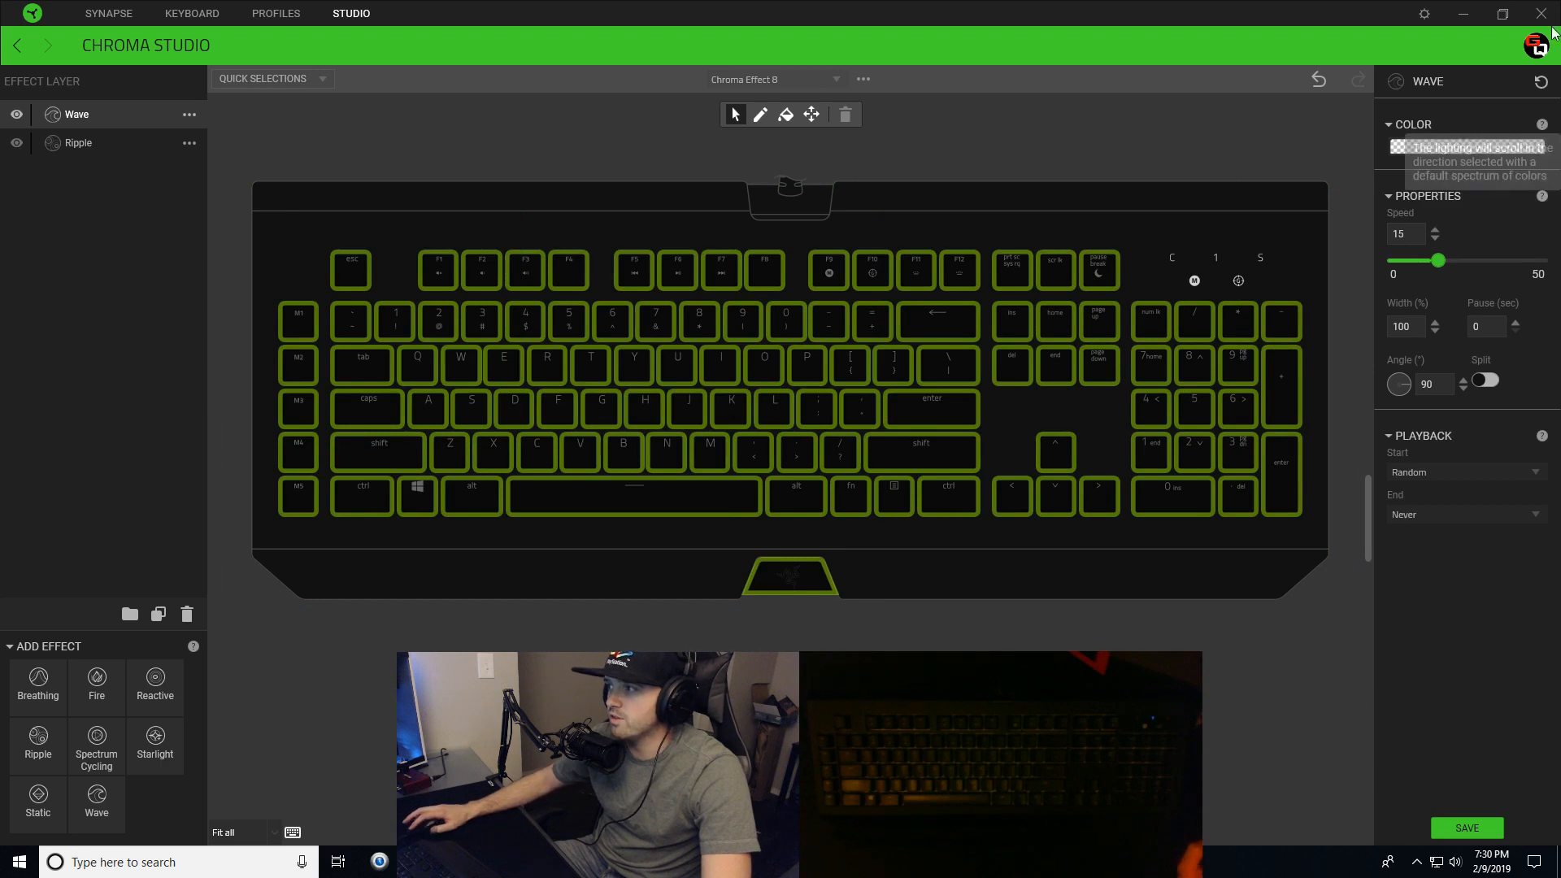
- Apply the default rainbow spectrum to the Wave layer and save the effect
{"action": "left_click", "coordinate": [1467, 146]}
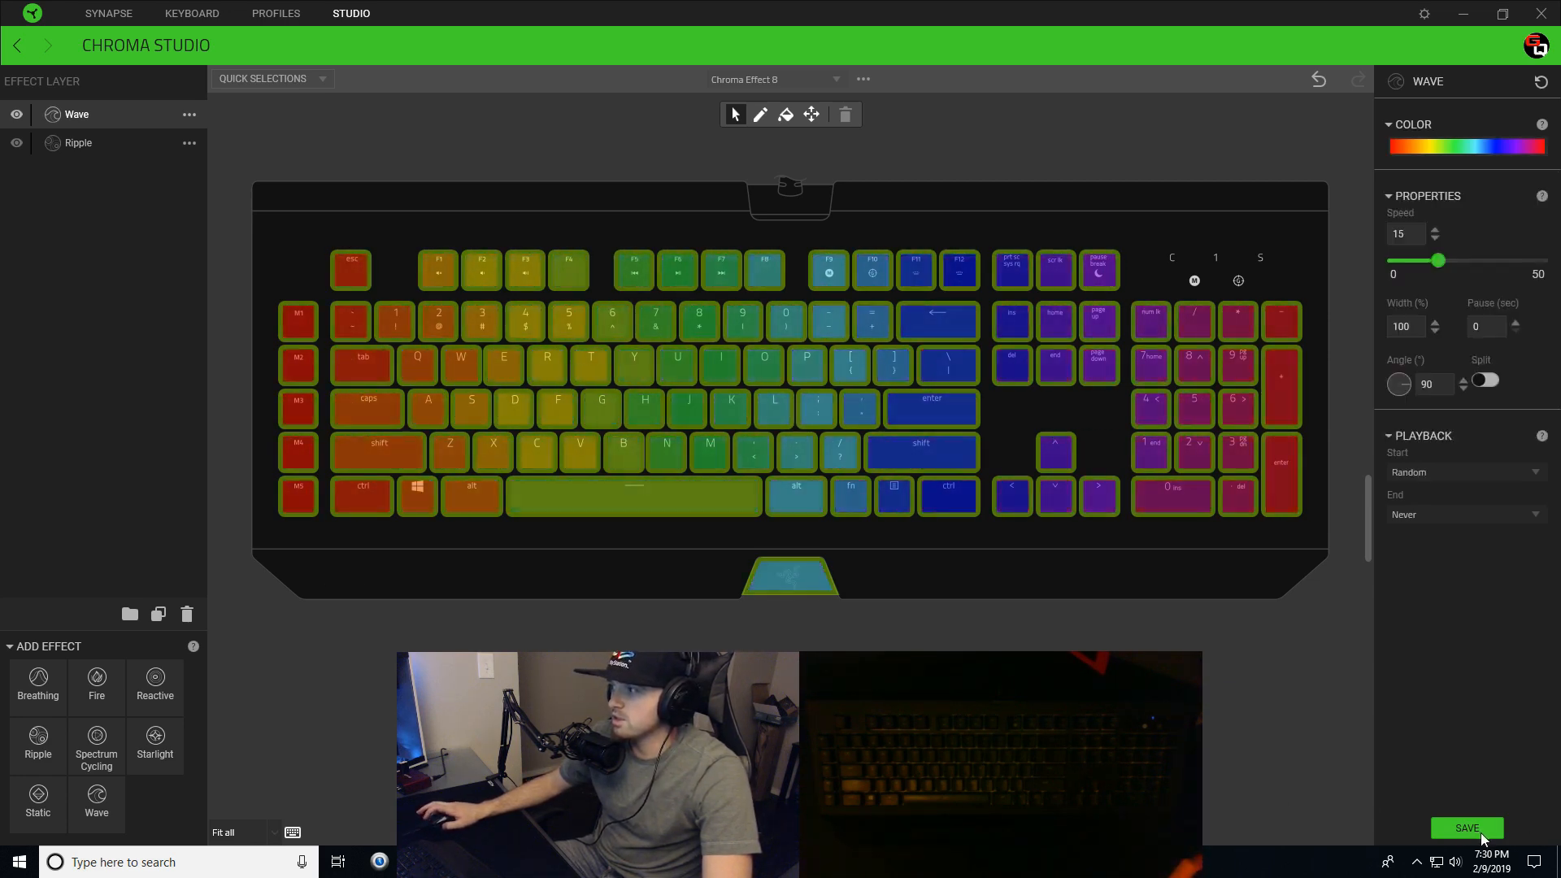
{"action": "left_click", "coordinate": [1467, 828]}
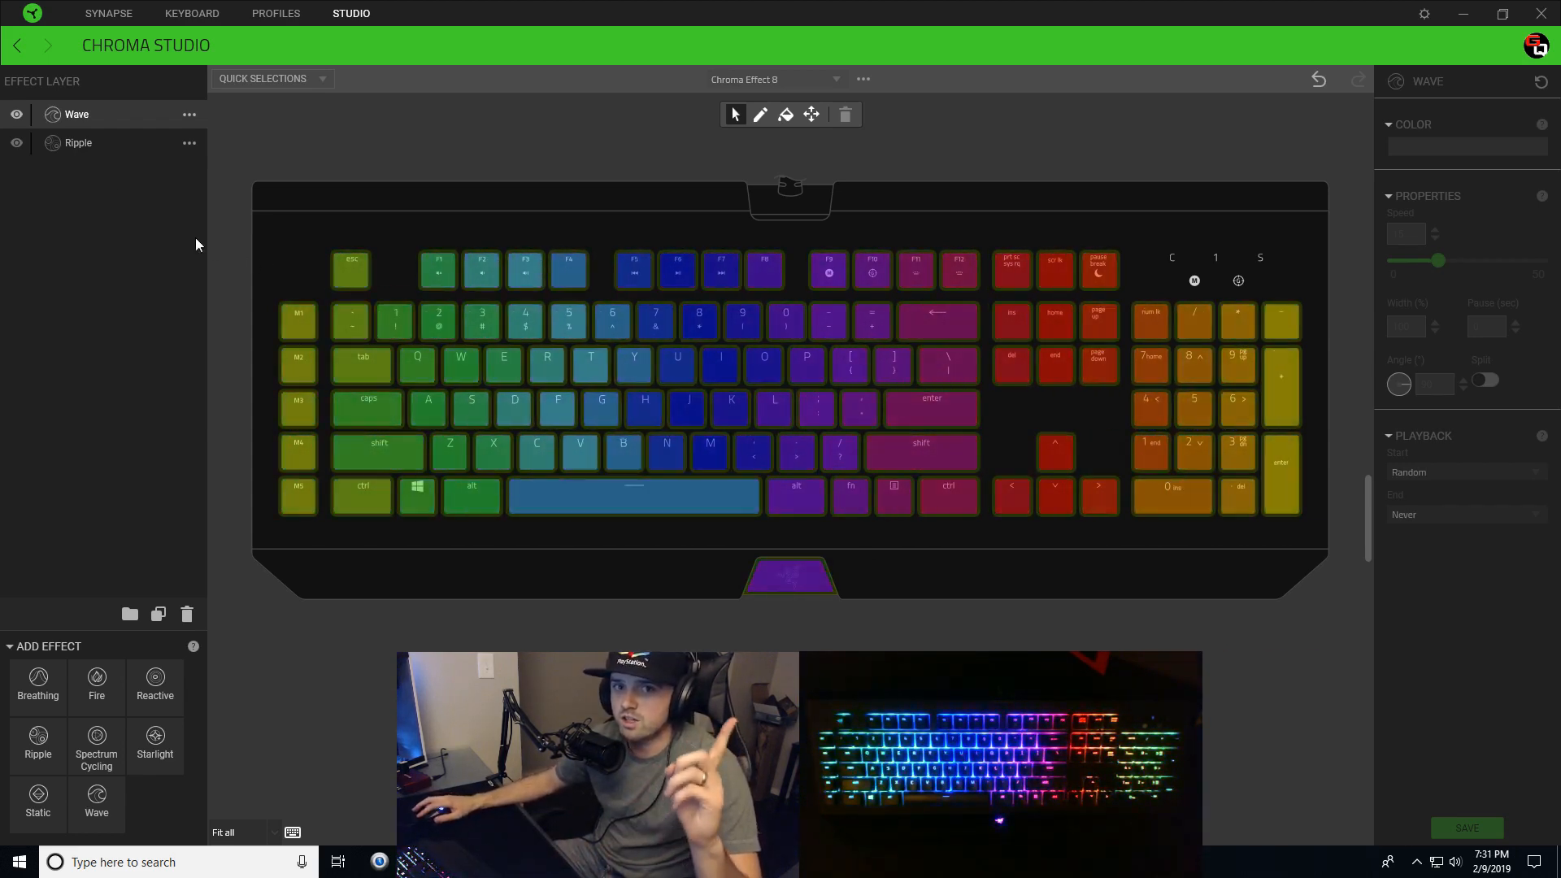
- Reorder the layers so Ripple sits above the rainbow Wave
{"action": "left_click", "coordinate": [78, 143]}
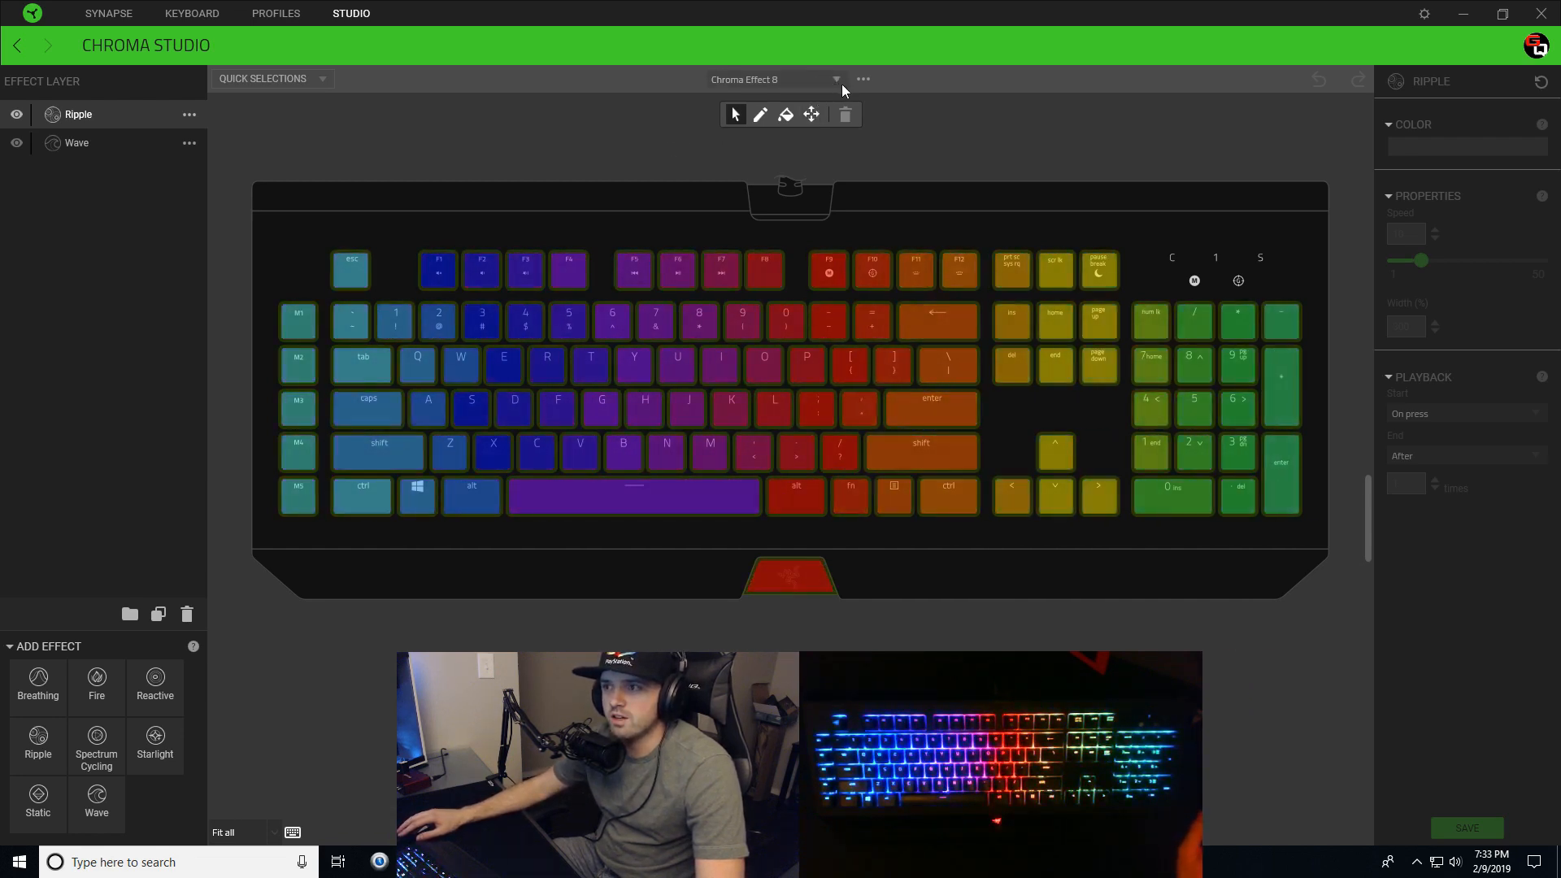
- Select Chroma Effect 5 from the saved-effects list, showing its Static and Starlight layers
{"action": "left_click", "coordinate": [838, 78]}
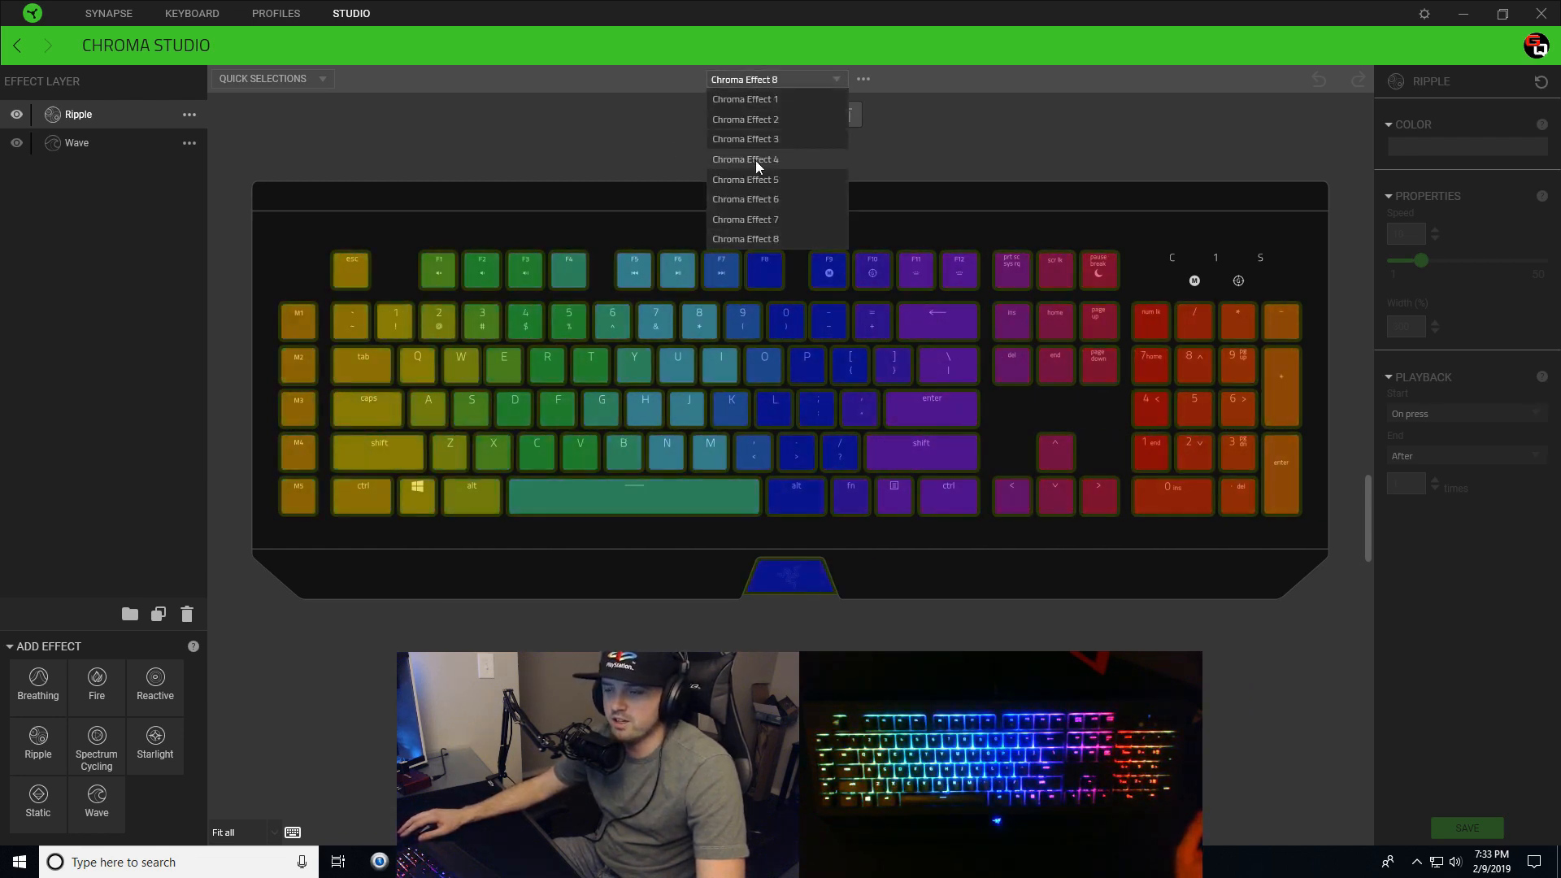
{"action": "left_click", "coordinate": [745, 179]}
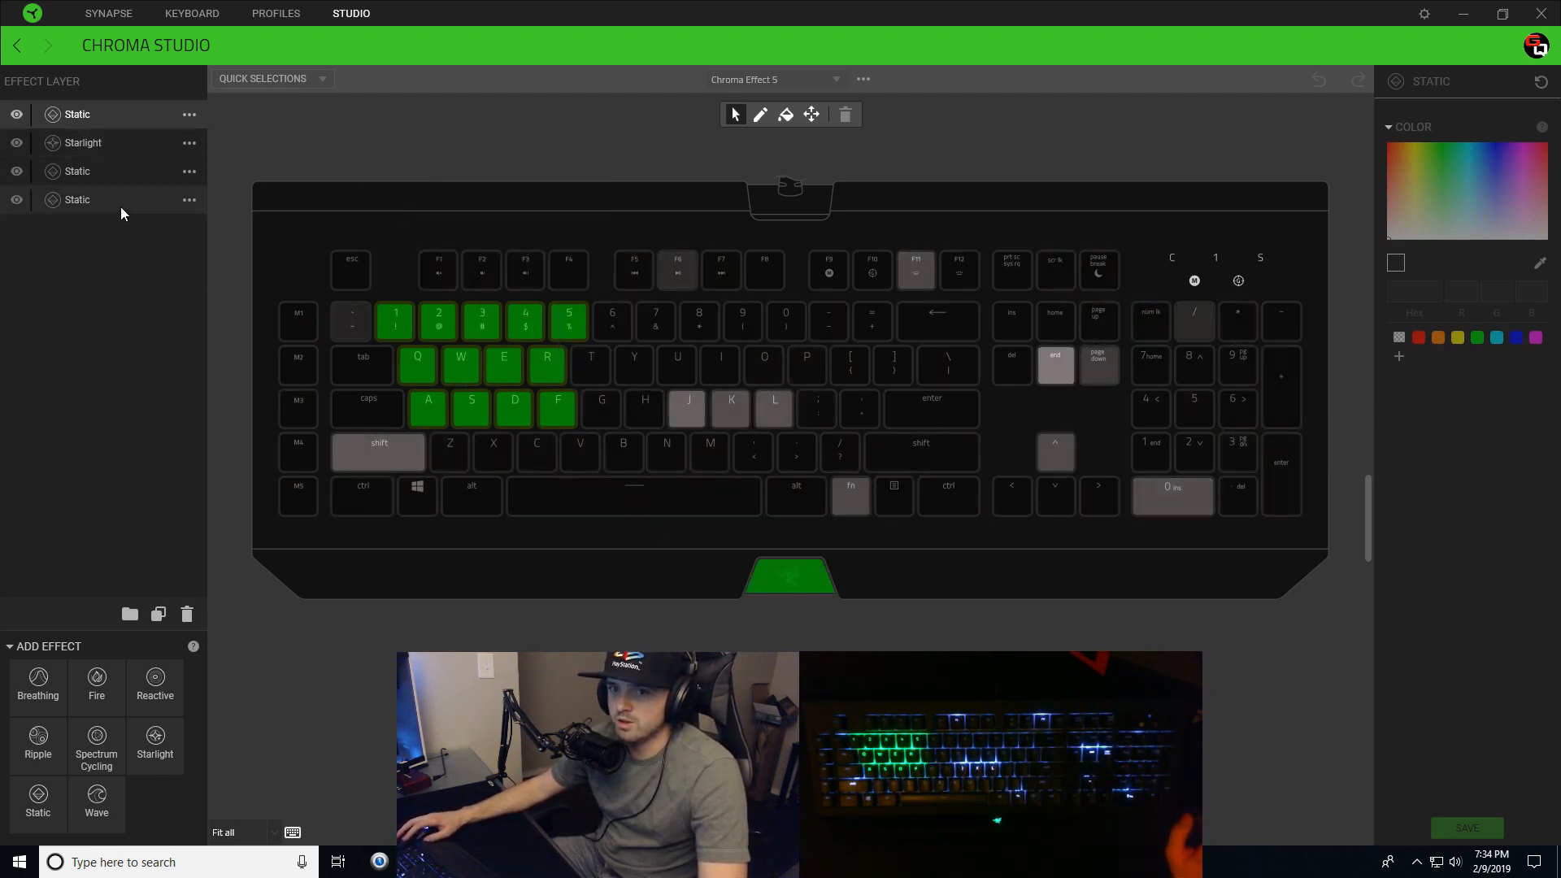
{"action": "left_click", "coordinate": [78, 200]}
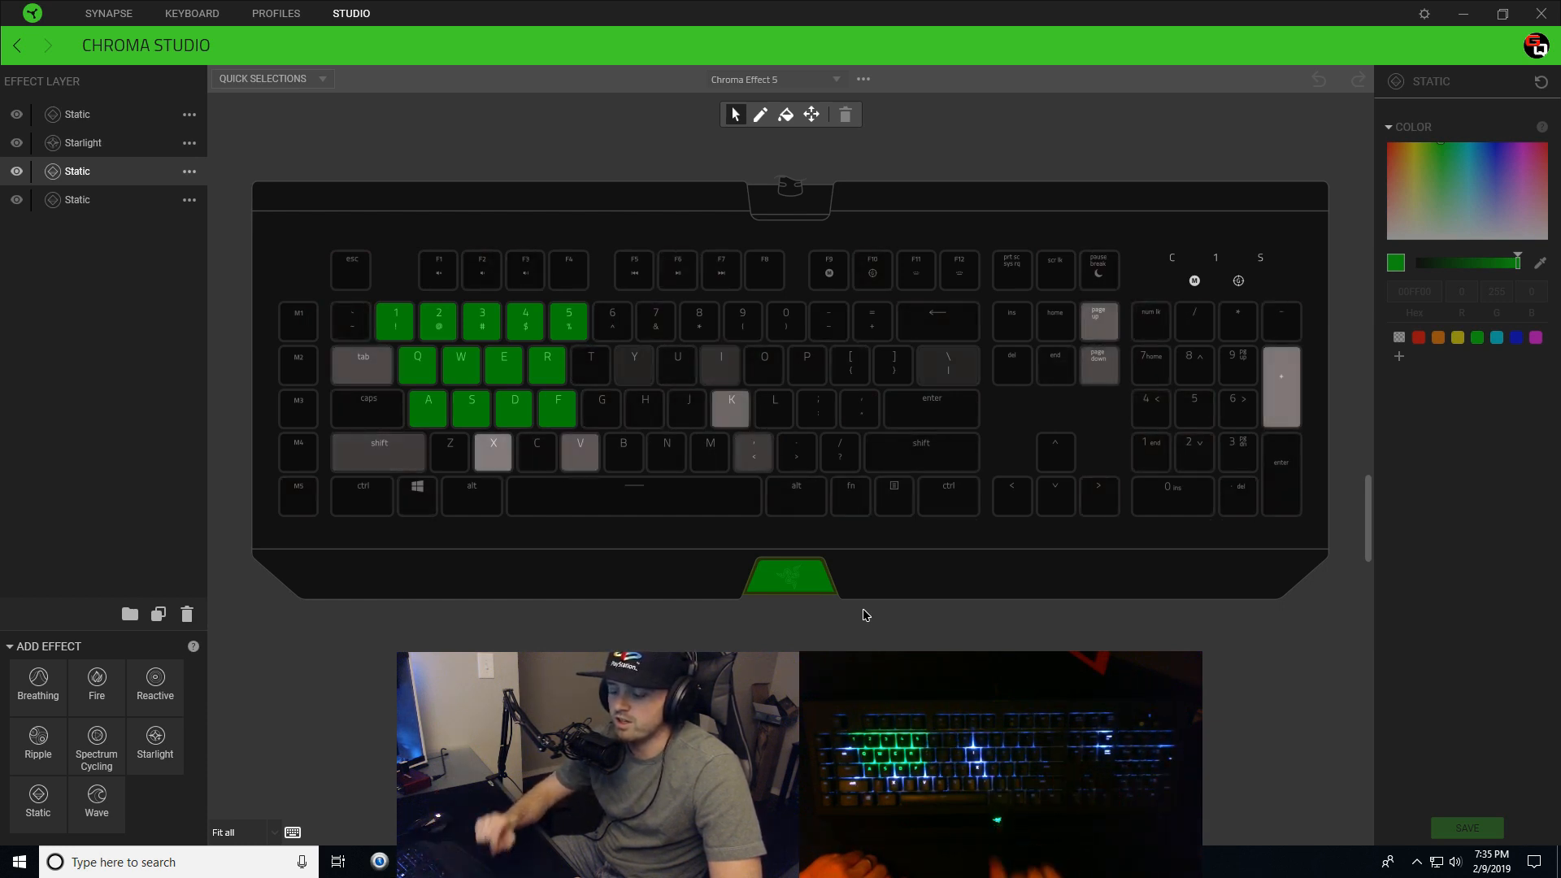
{"action": "left_click", "coordinate": [84, 143]}
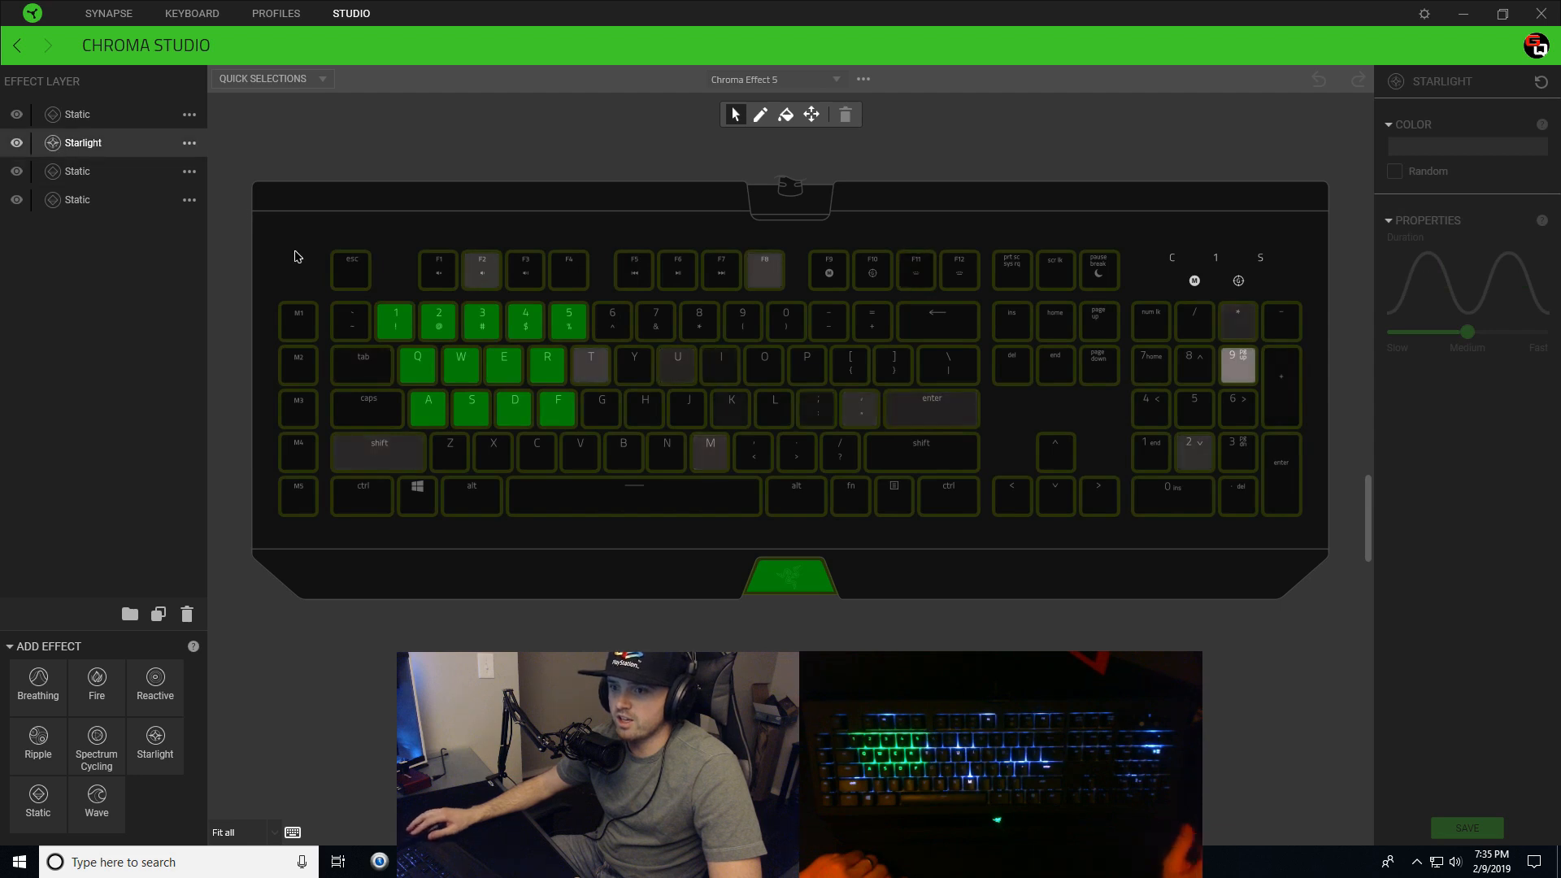